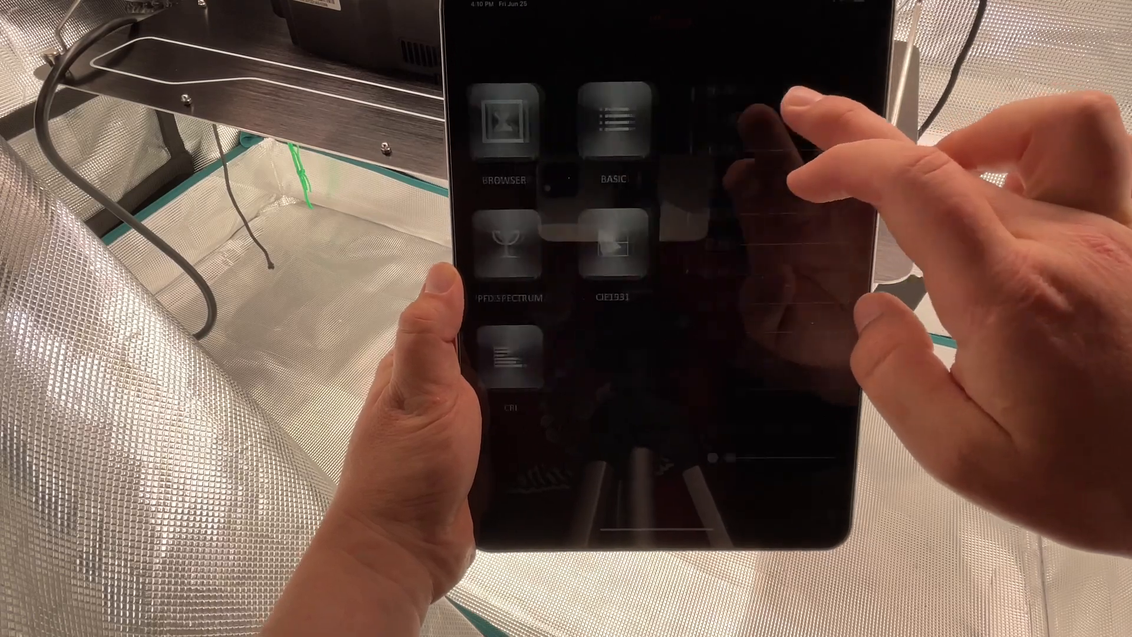
Show the empty spectrum graph in mW/m² across 380–780 nm from the home screen's spectrum tile.
click(507, 243)
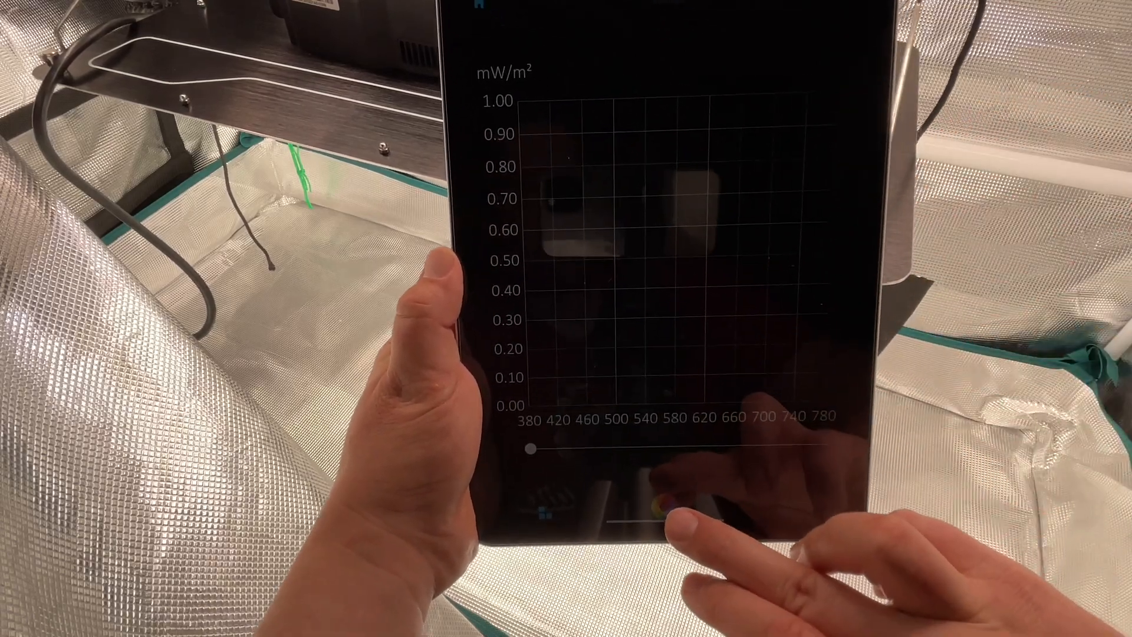